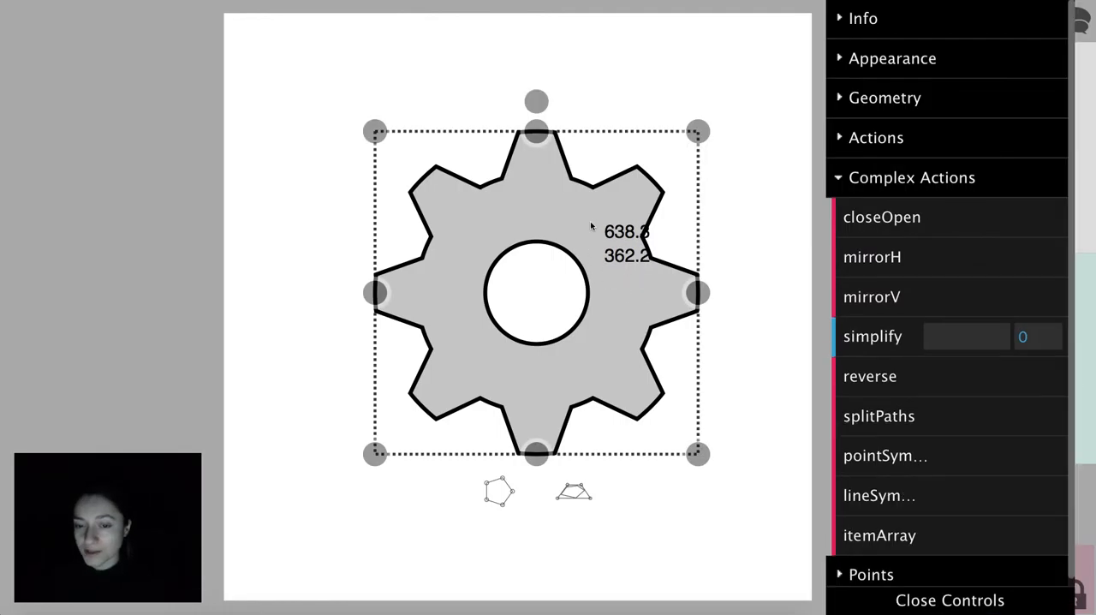
mouse_move(553, 410)
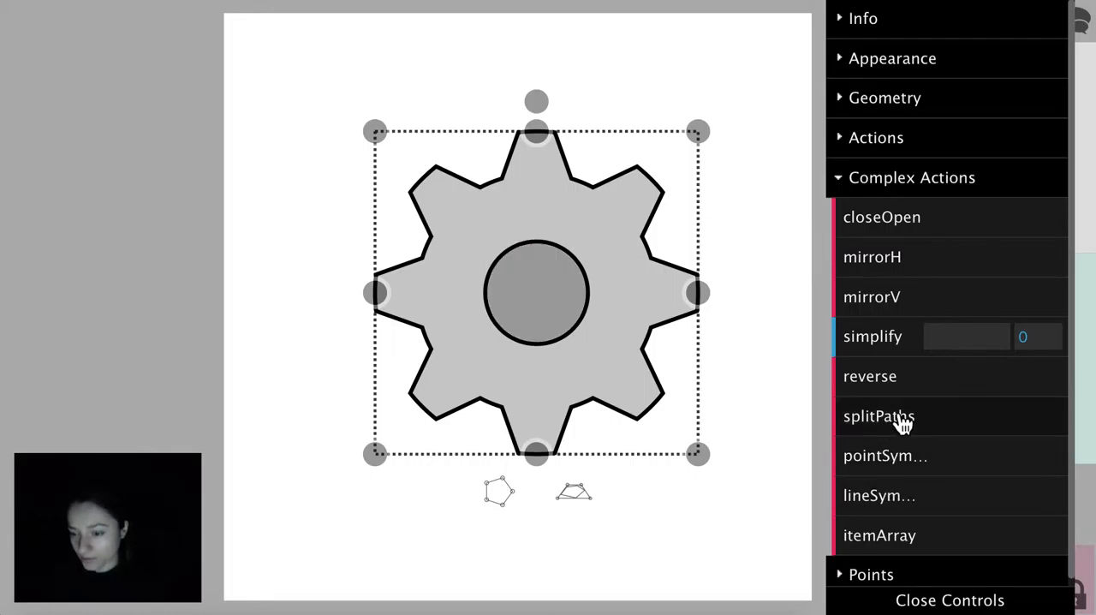
Select the gear's round hole and drag it up and left, off the gear's centre
click(879, 415)
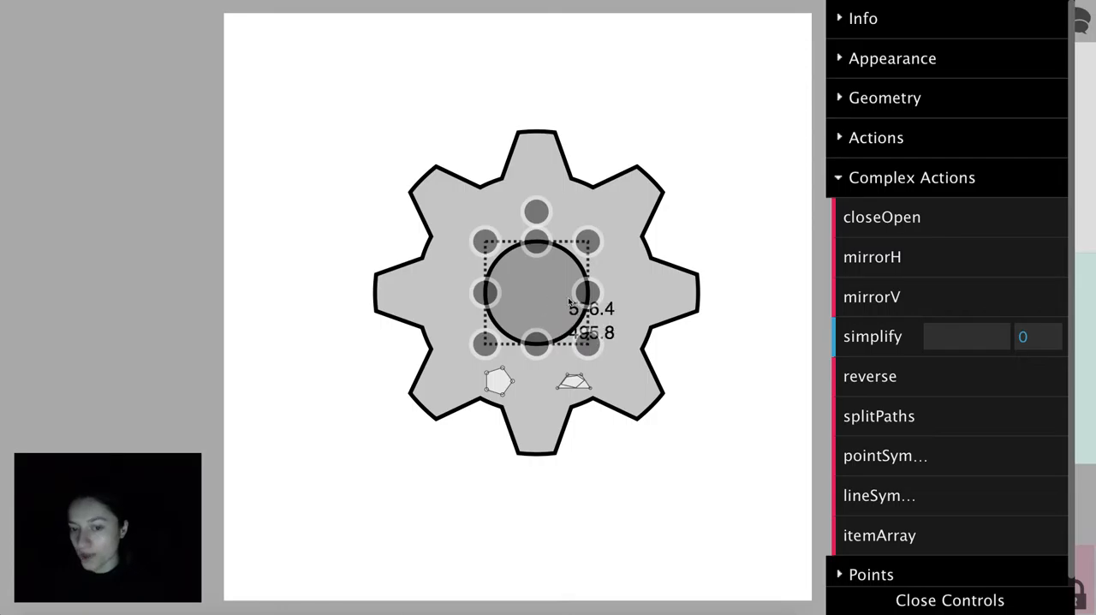
drag(537, 287, 492, 240)
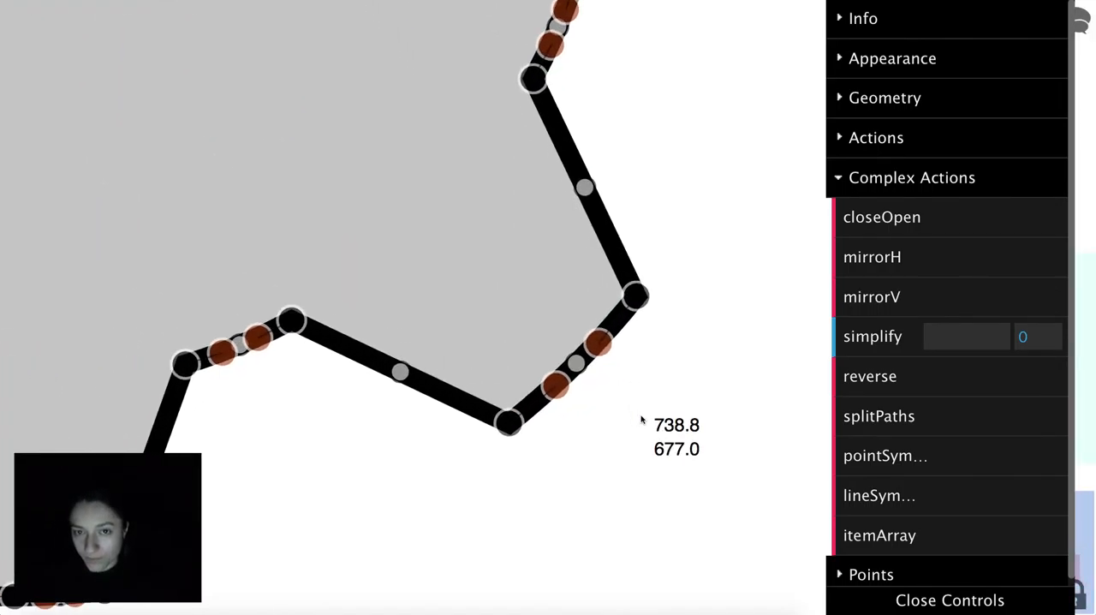
mouse_move(520, 288)
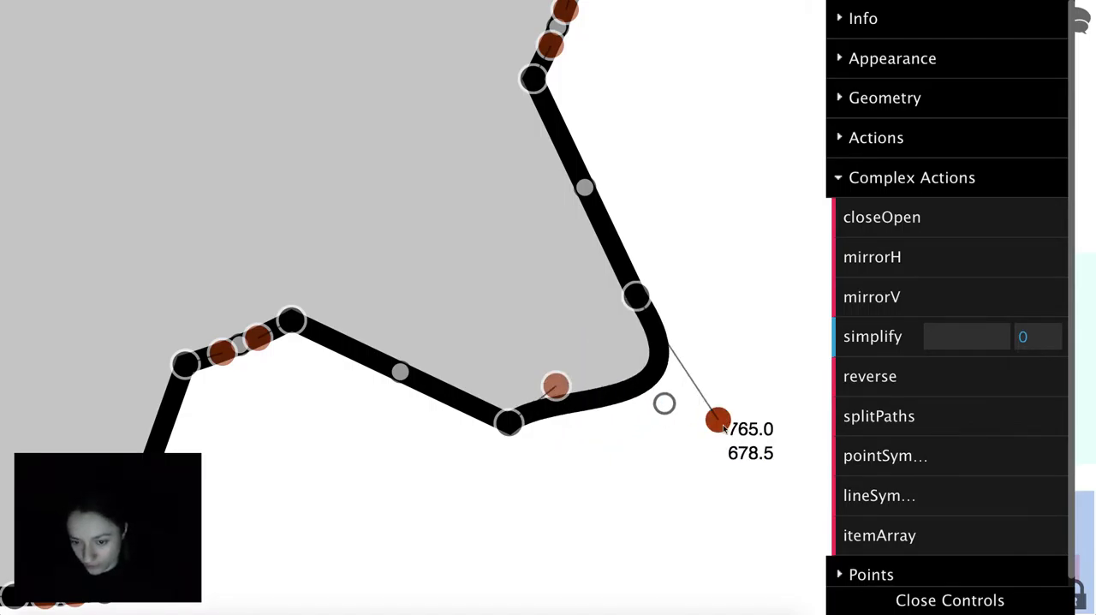
Pull a tooth's corner handle outward so the corner stretches into a long curved point
drag(718, 419, 721, 516)
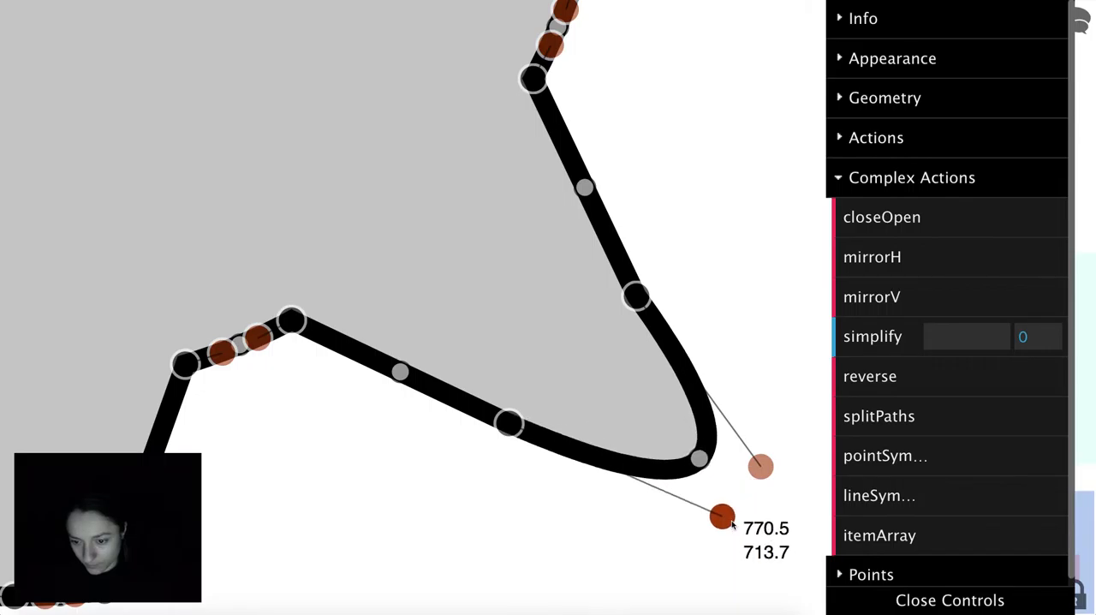
drag(721, 516, 725, 528)
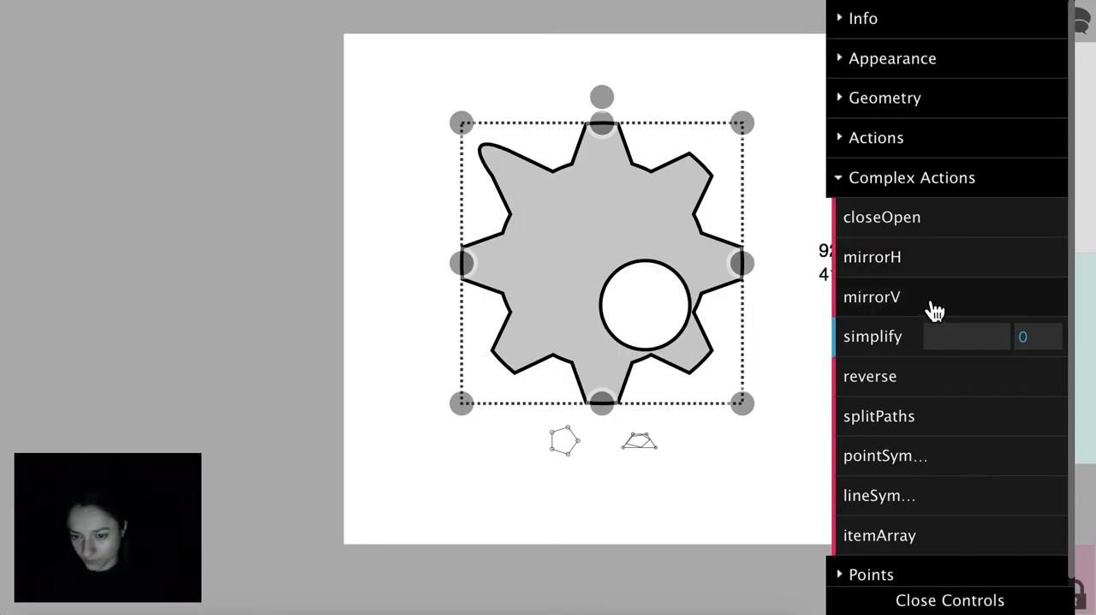
Expand the Actions section in the side panel
click(875, 137)
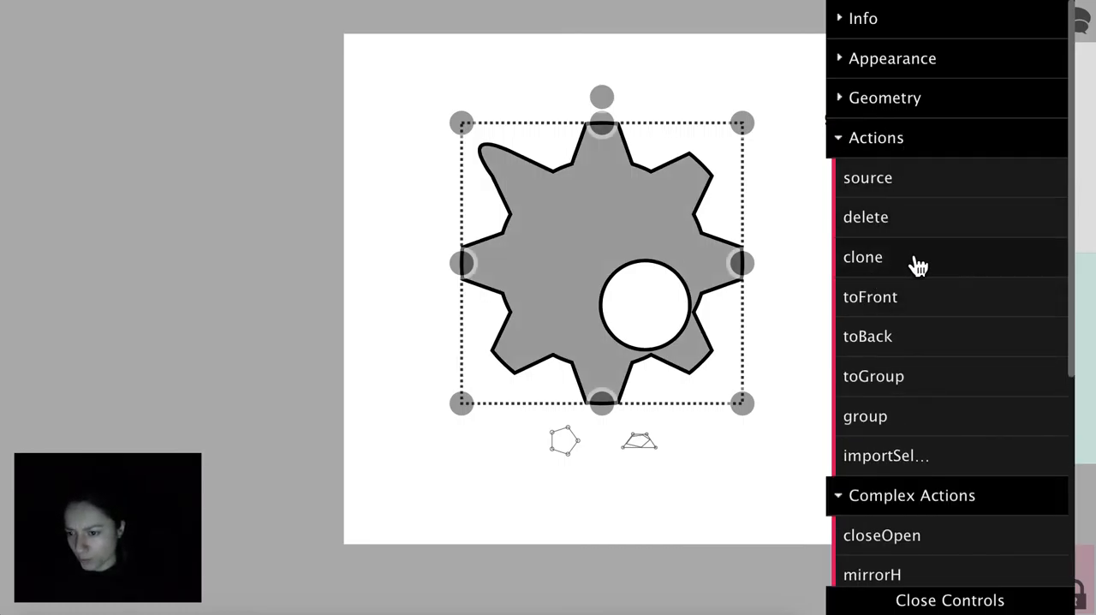
Clone the reshaped gear using Actions > clone
click(862, 256)
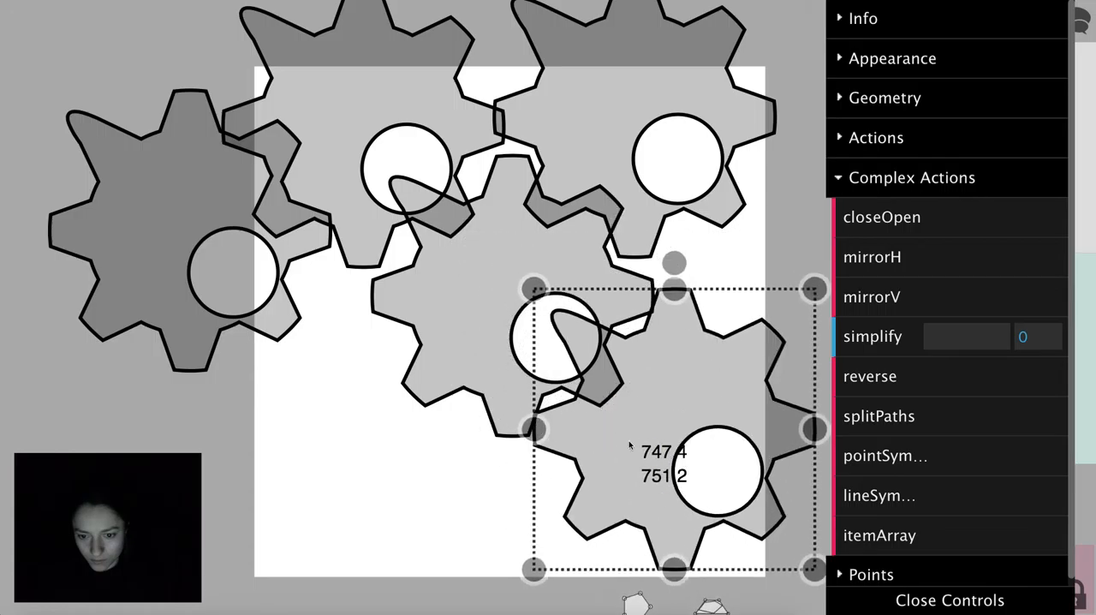
Select the cloned gears and delete them with Actions > delete
click(876, 137)
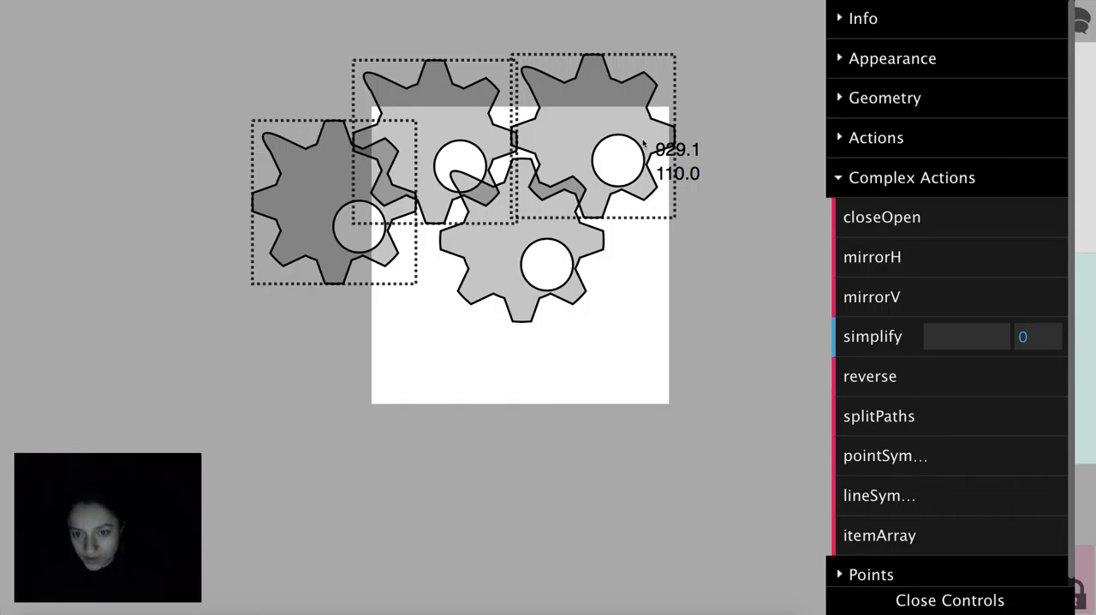
click(876, 137)
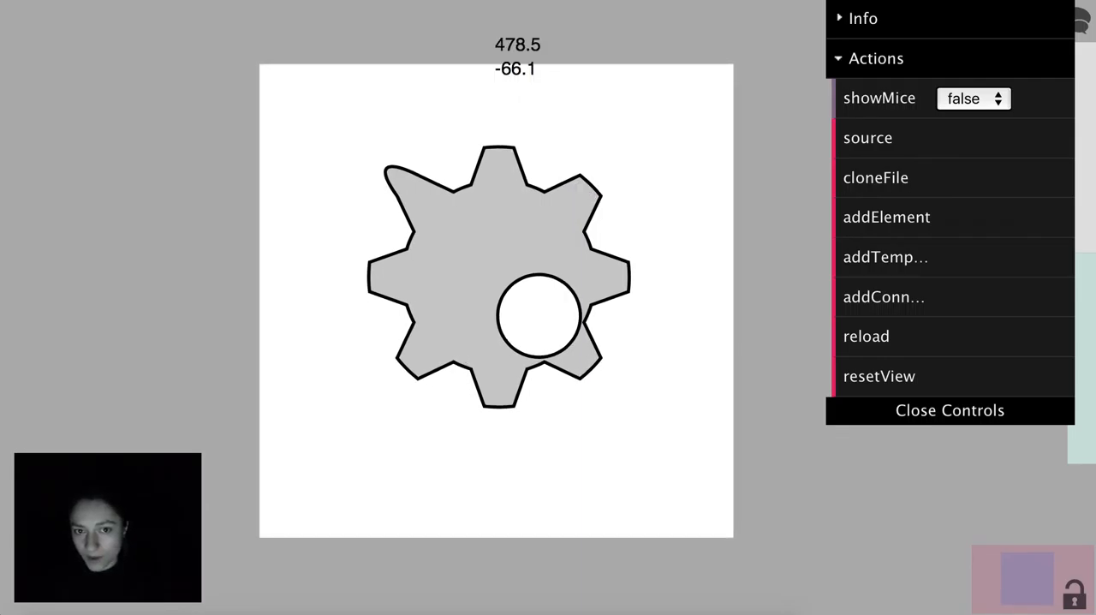
mouse_move(531, 257)
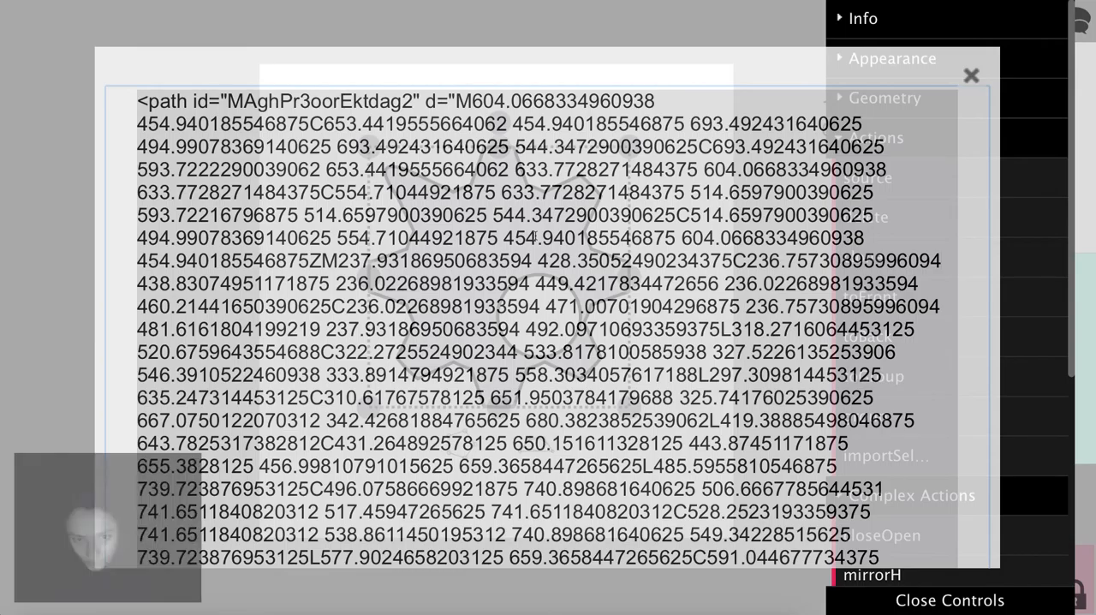
Scroll down through the gear's SVG path markup in the source popup
scroll(down, 3)
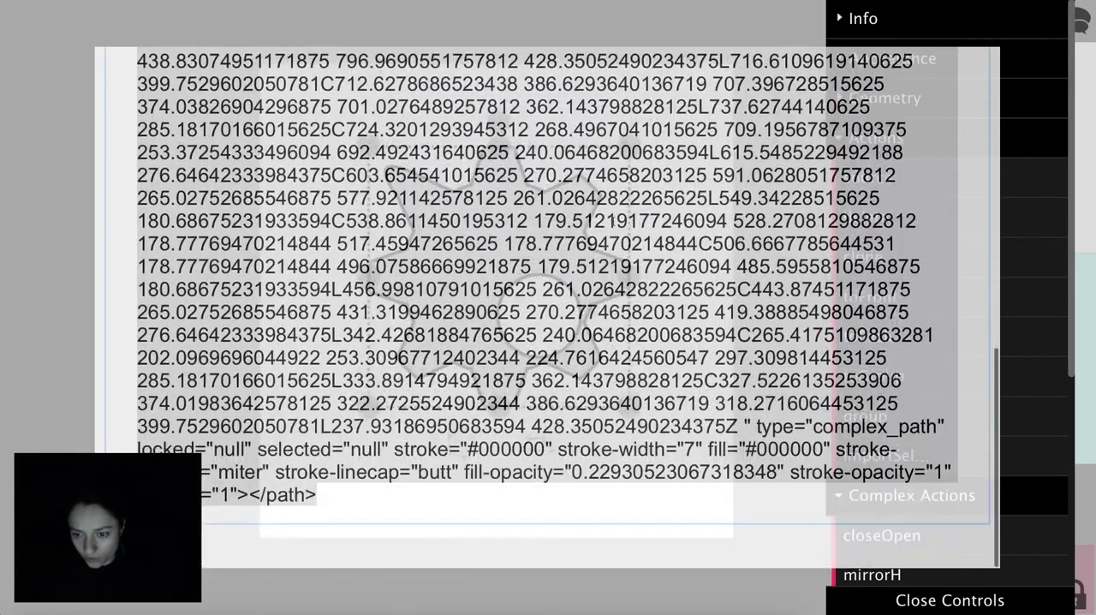